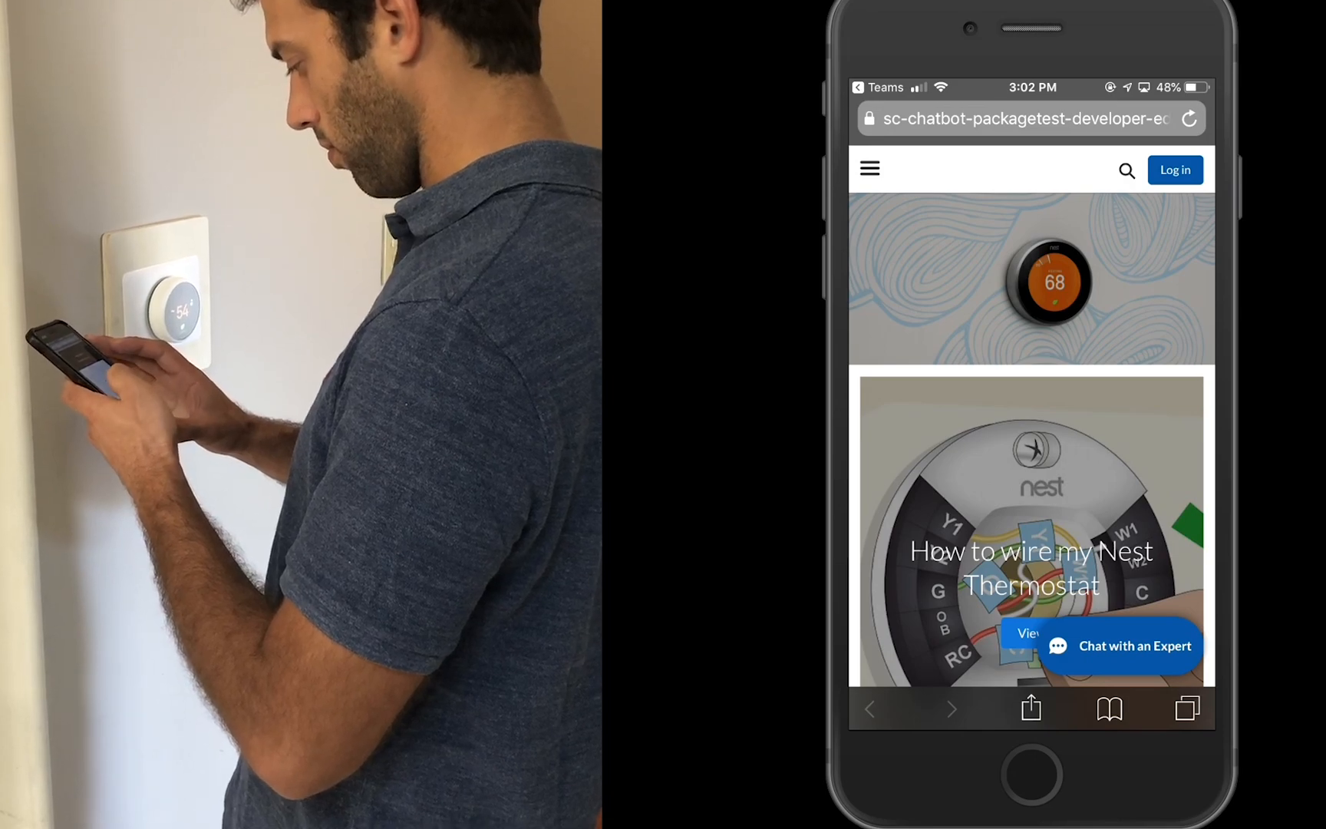
# Step: Start an expert chat with the subject 'Can't connect to WiFi'
pyautogui.click(1120, 645)
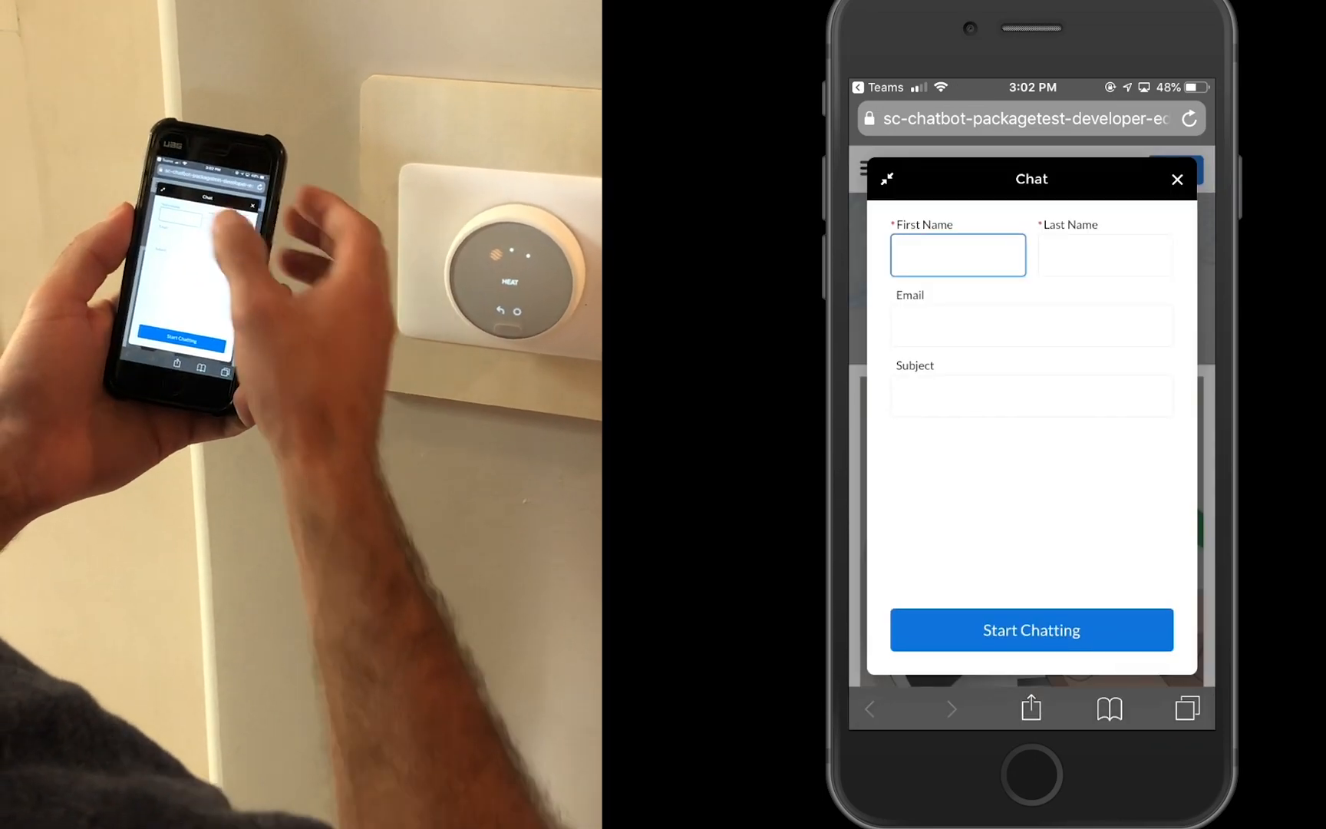
pyautogui.click(1030, 287)
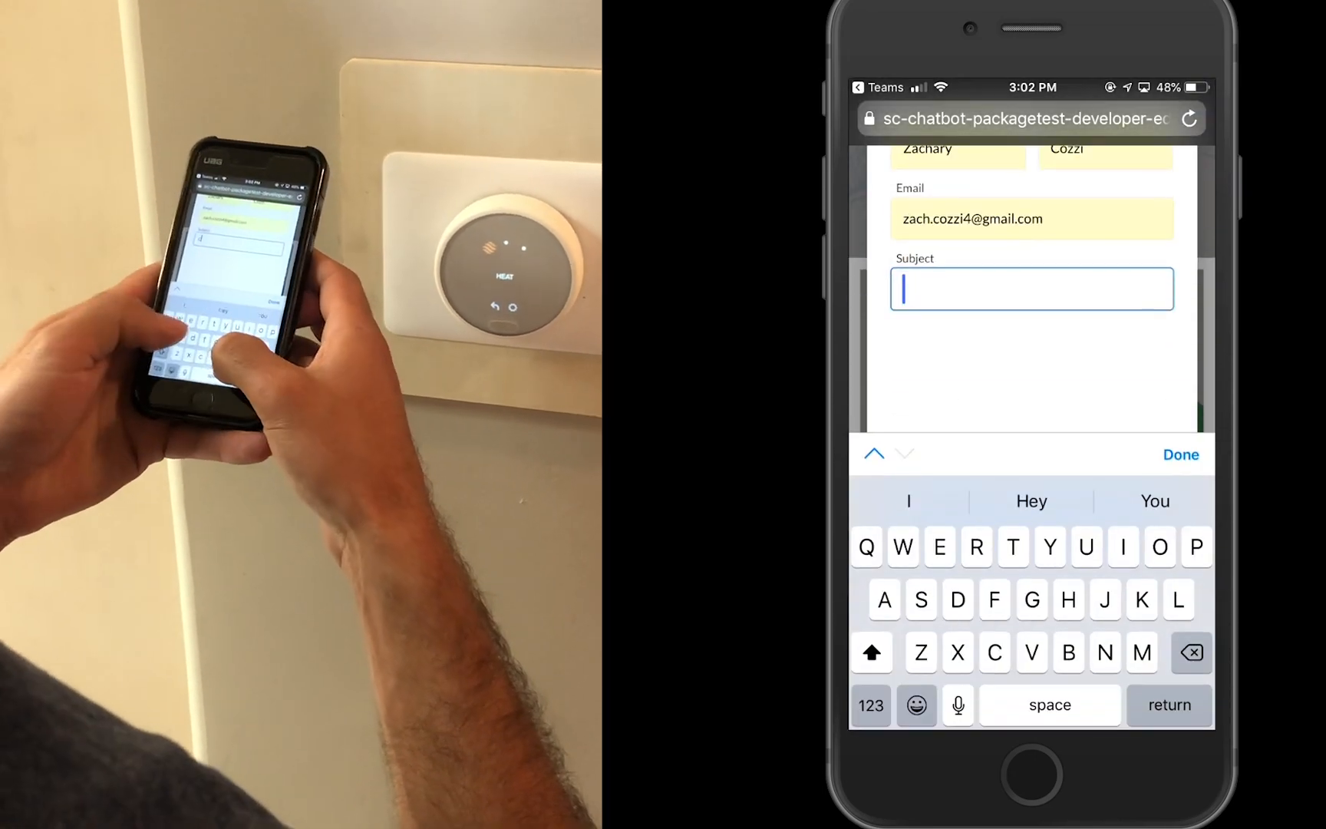
pyautogui.write("Can't connect to WiFi")
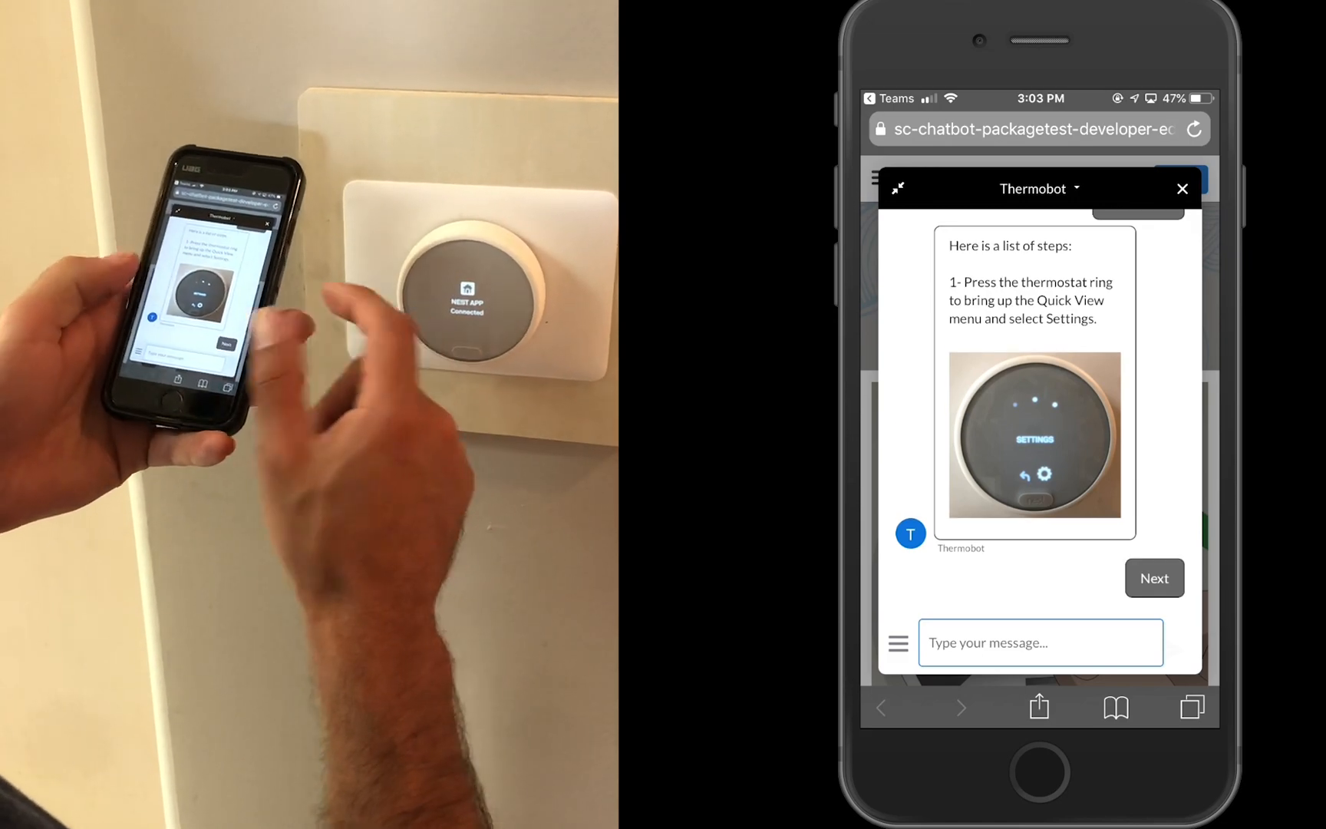
# Step: Advance through Thermobot's setup steps and mark the password step Done
pyautogui.click(1153, 577)
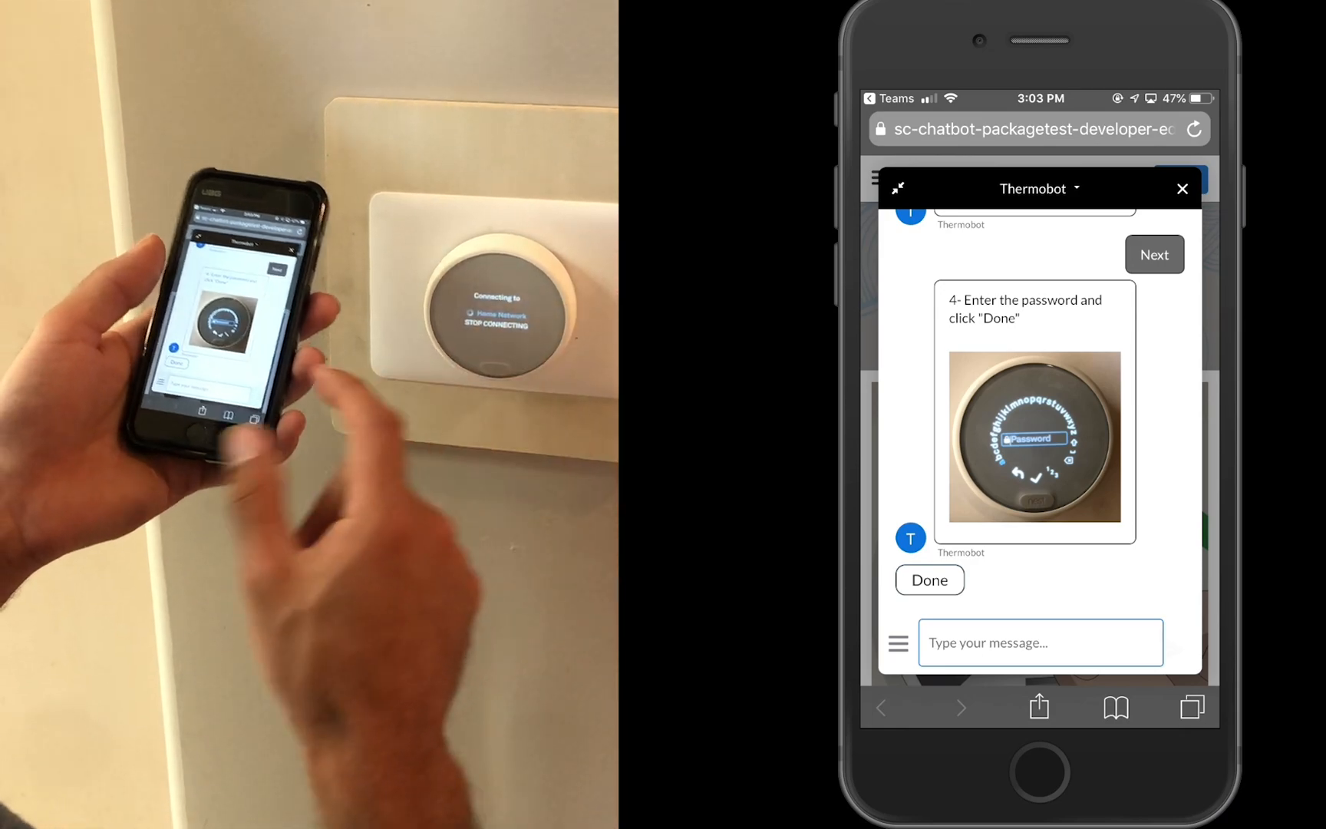
pyautogui.click(929, 580)
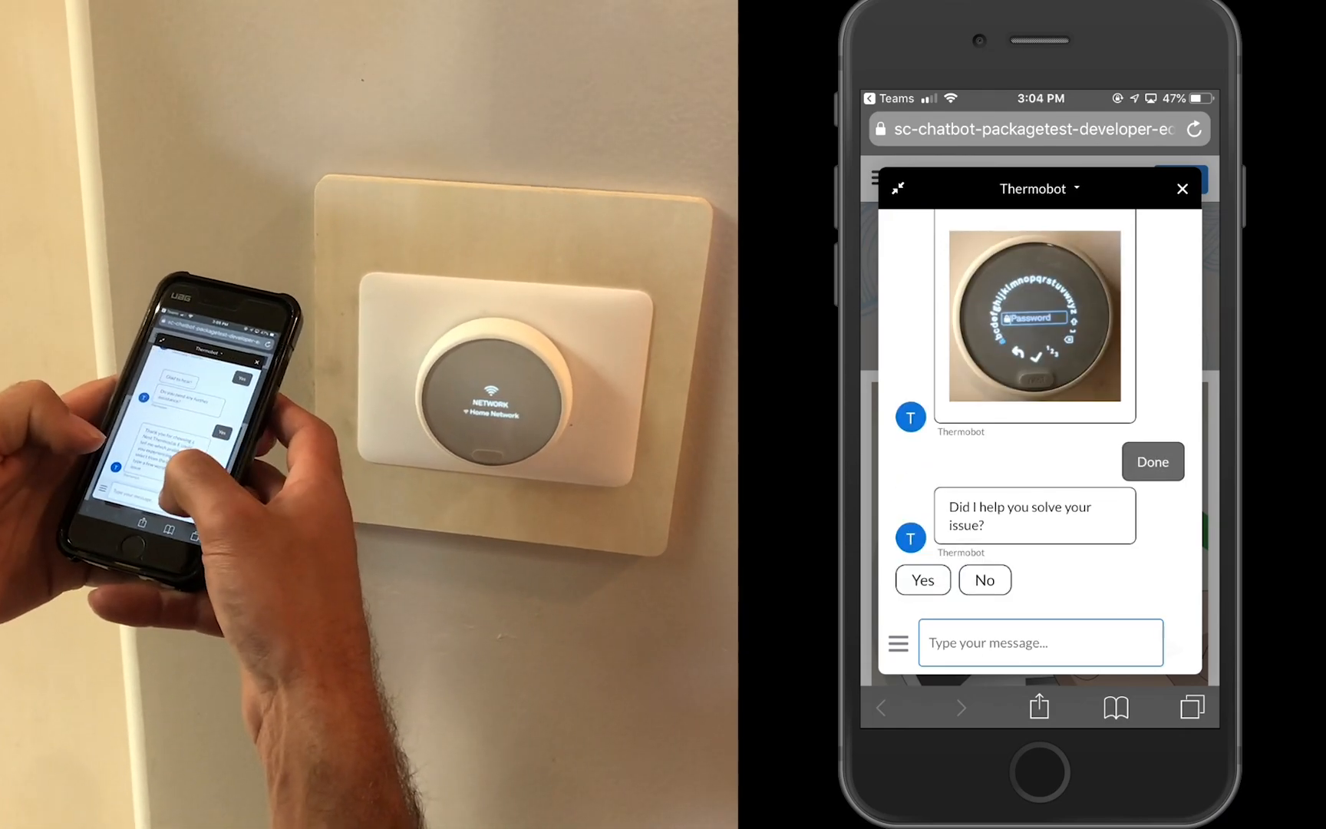
# Step: Answer Yes and send 'scheduling' as the new problem to Thermobot
pyautogui.click(920, 579)
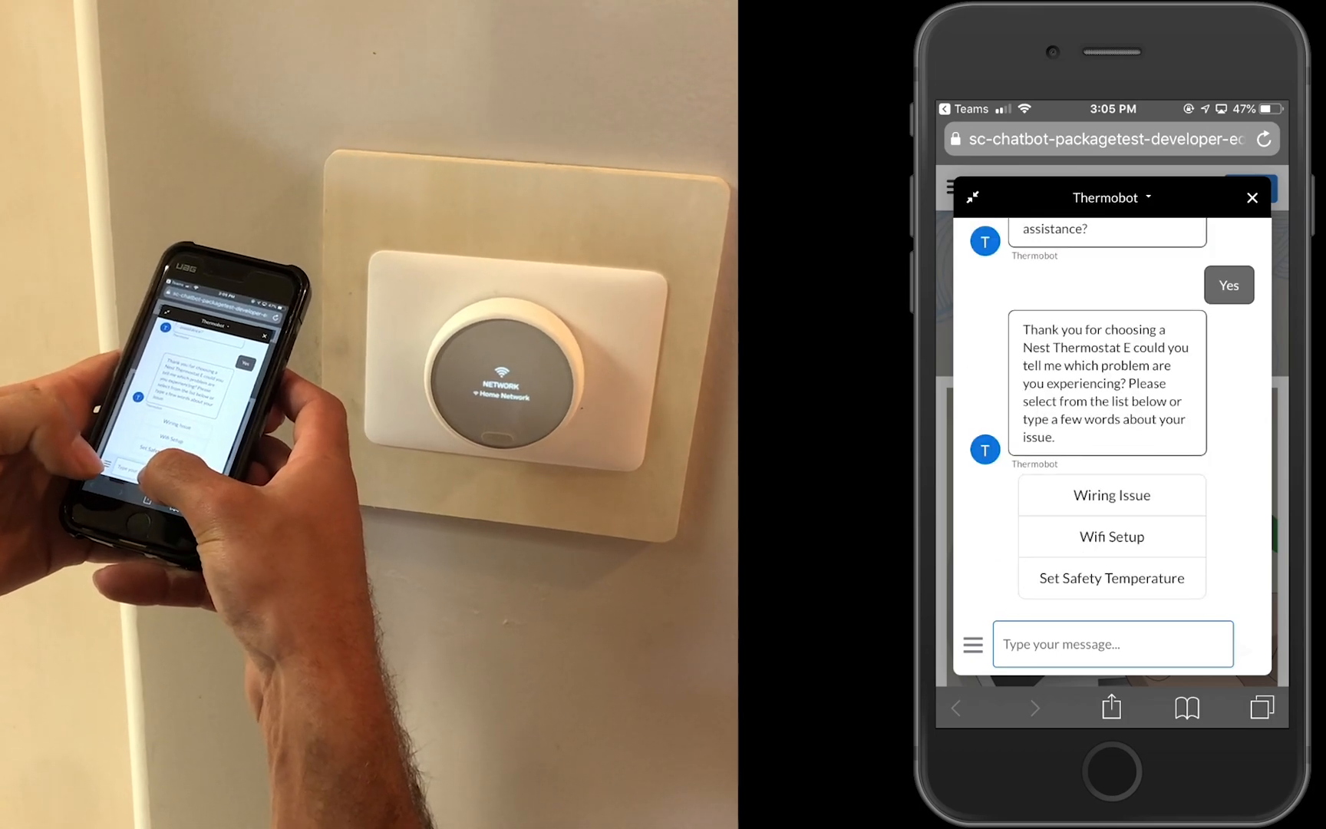
pyautogui.write('scheduling')
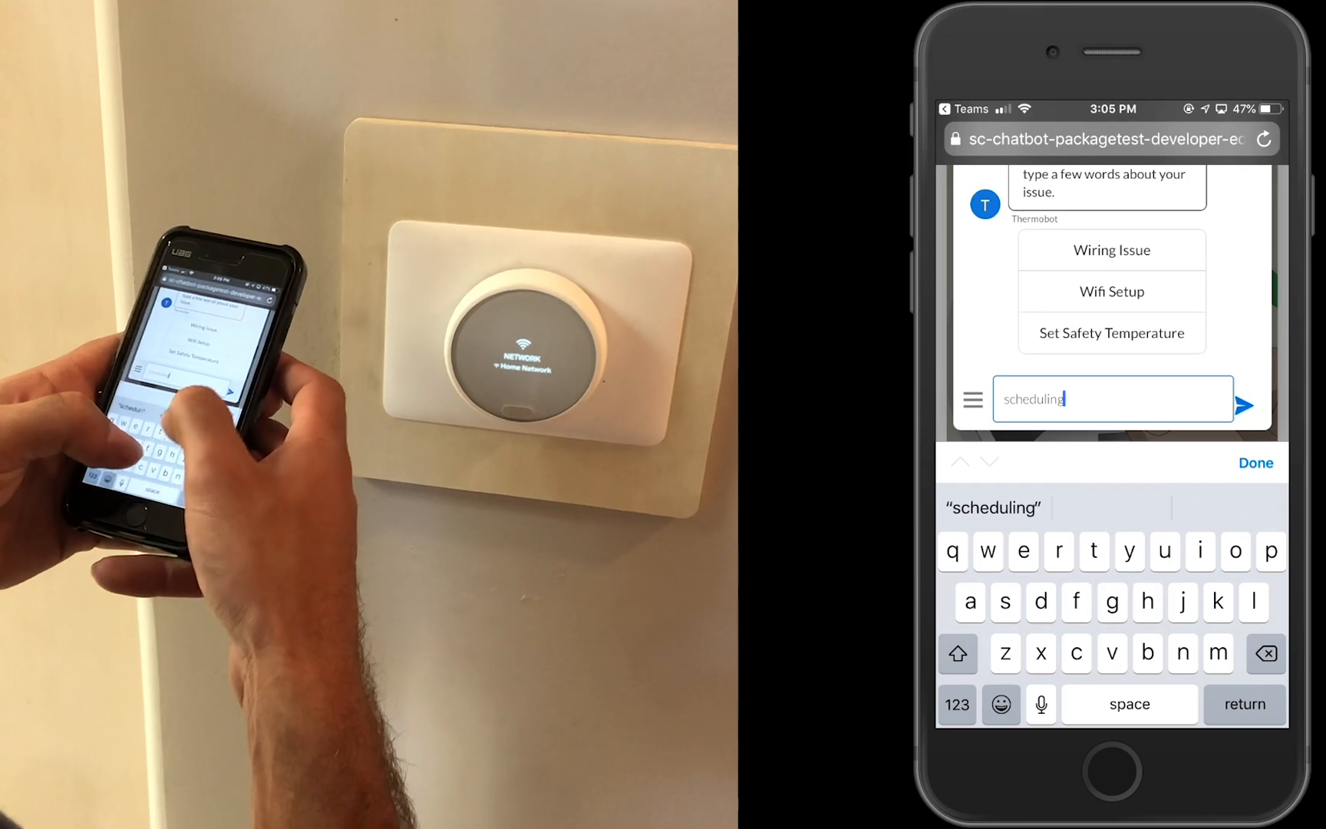
pyautogui.click(1243, 405)
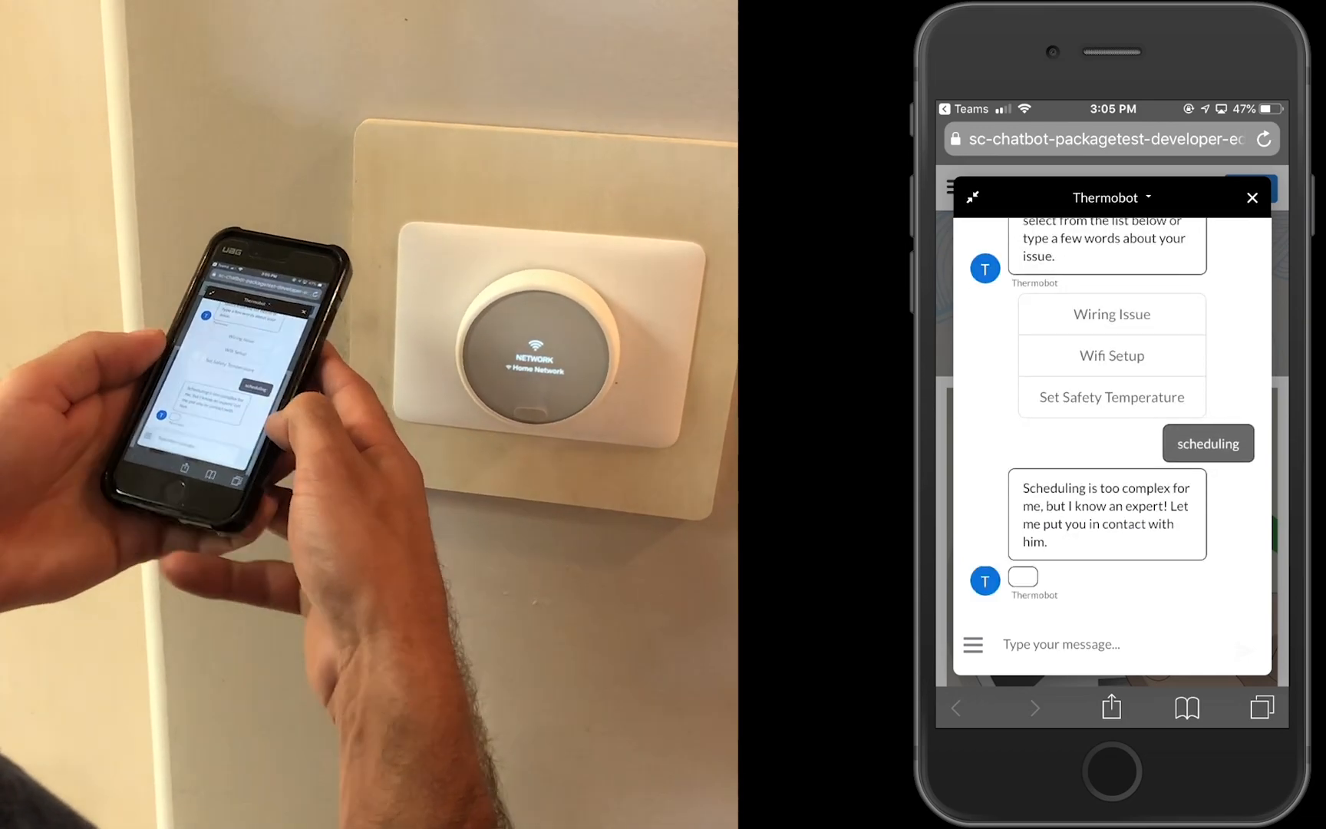
# Step: Launch the SightCall video session from the chat's 'Click here' image
pyautogui.scroll(-3)
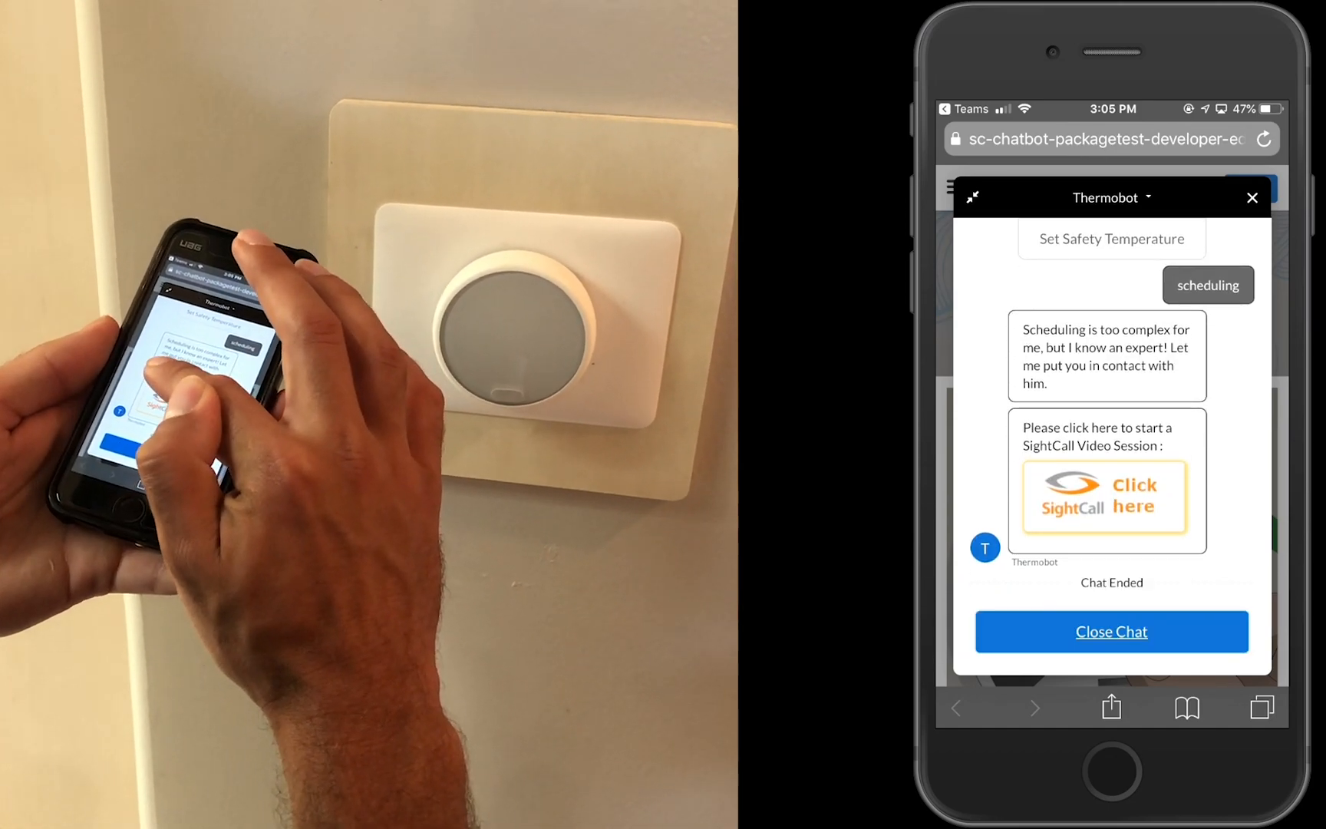
pyautogui.click(1106, 497)
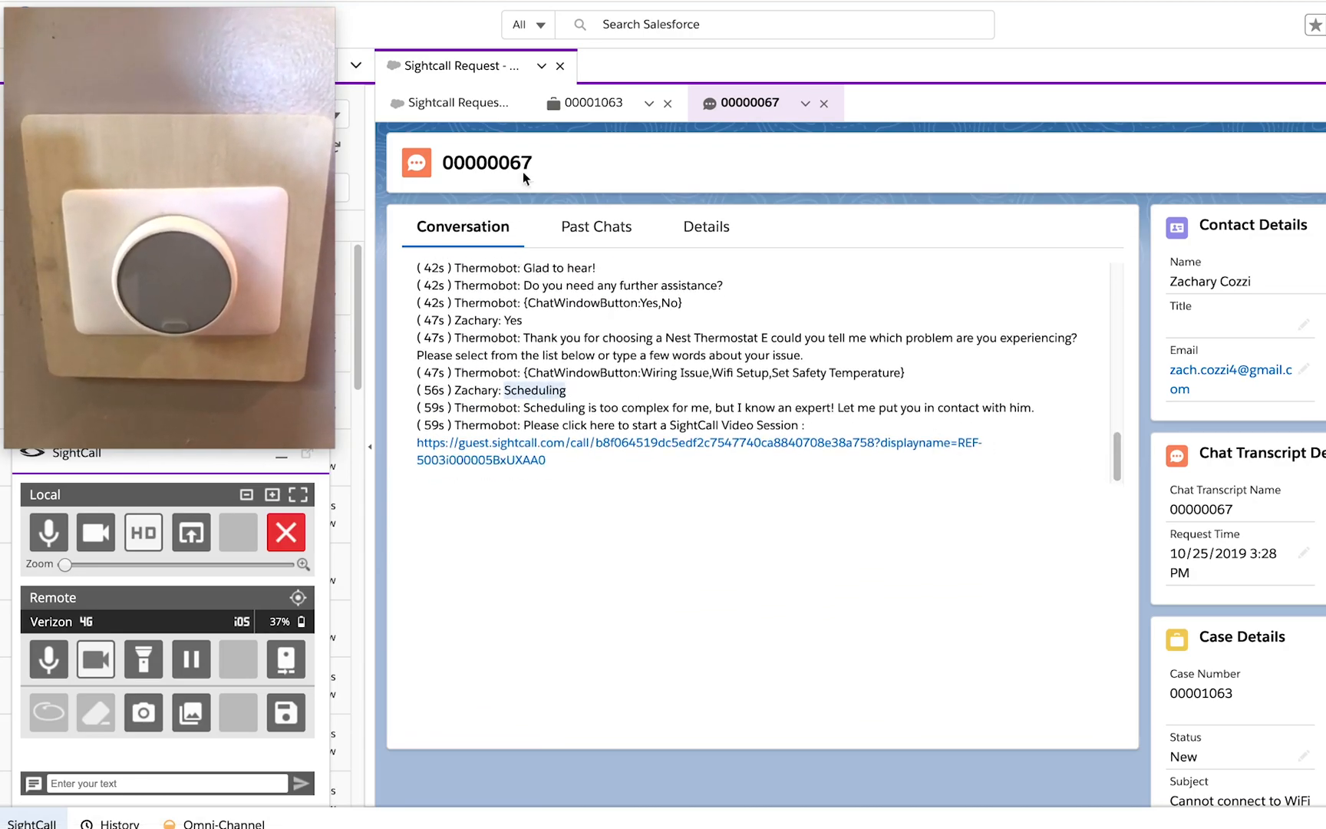
# Step: Switch to case 00001063's record alongside the live thermostat video
pyautogui.click(595, 102)
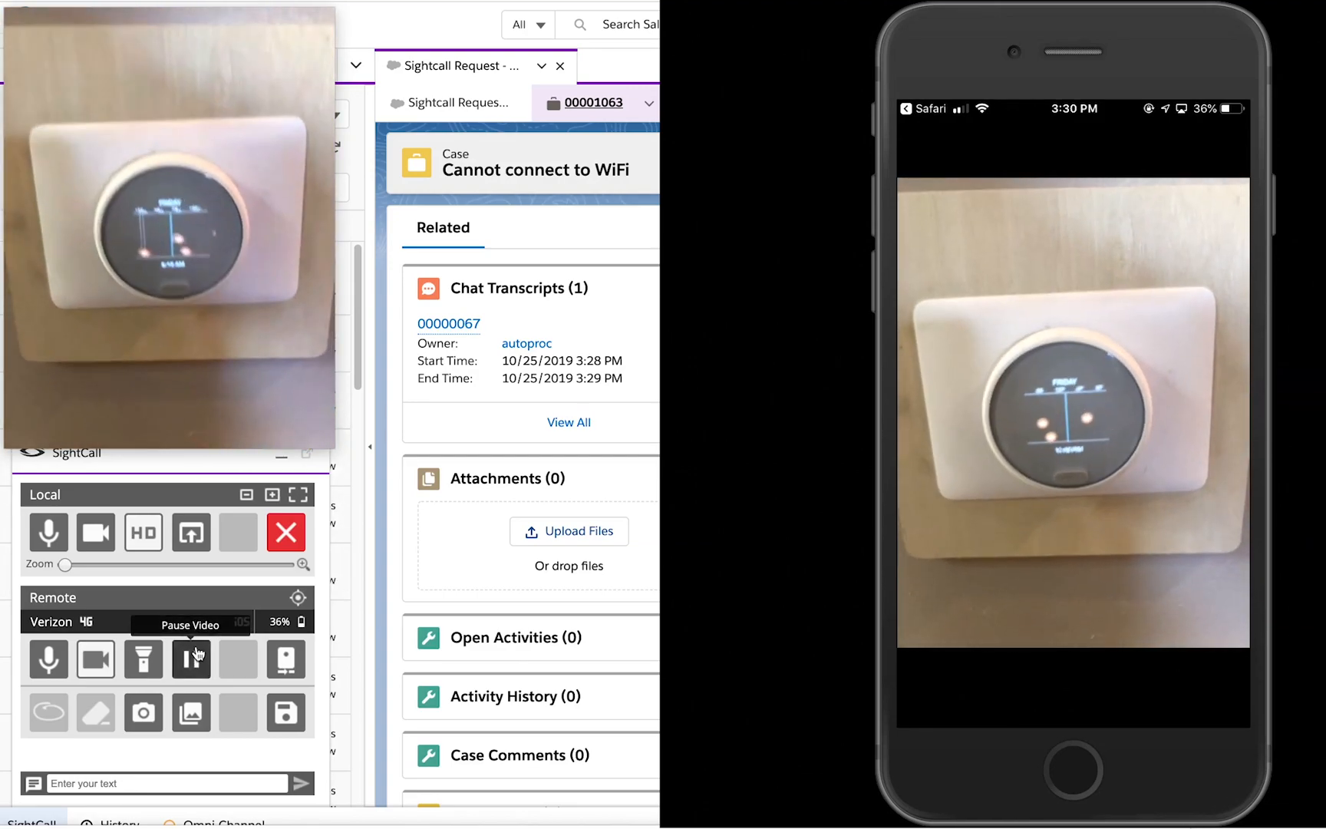
# Step: Pause the customer's thermostat video, then resume the live feed
pyautogui.click(192, 660)
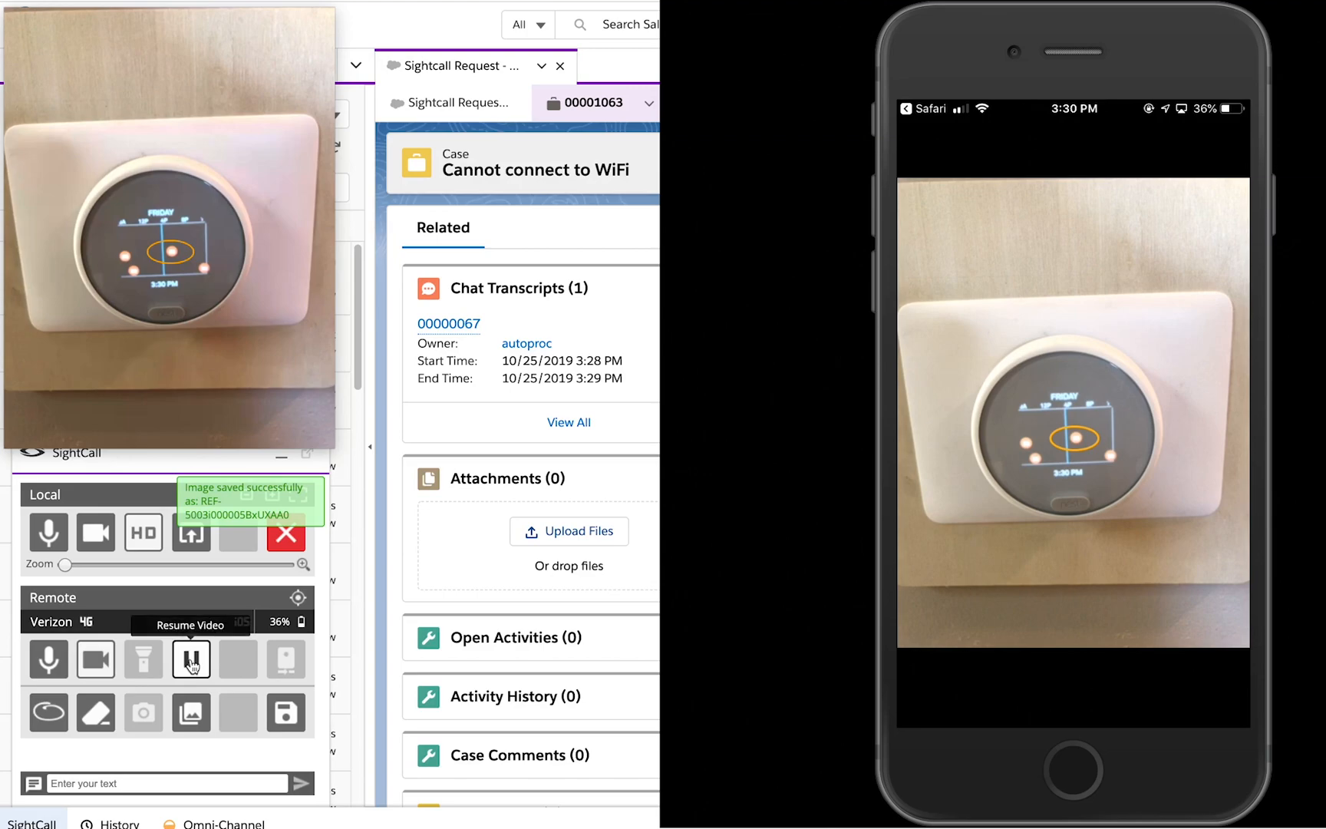
pyautogui.click(190, 660)
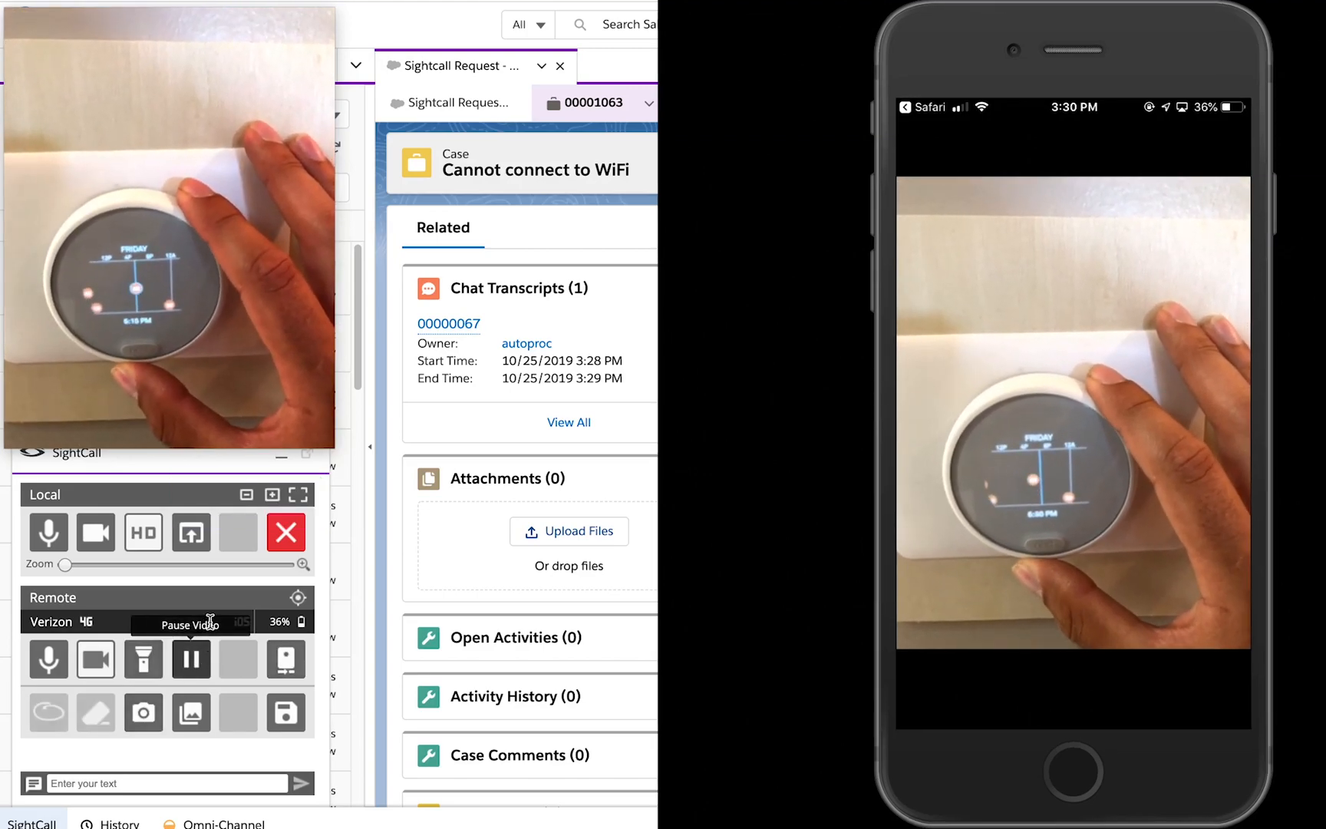